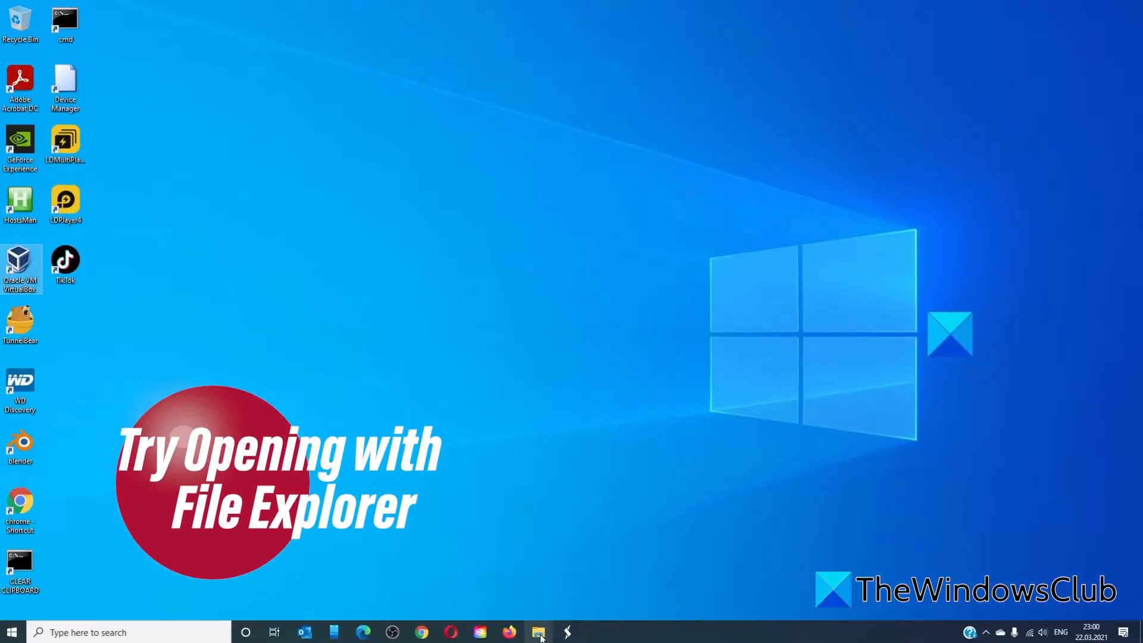
# Step: Navigate a new File Explorer window to %systemroot%\System32 via the address bar
pyautogui.click(538, 631)
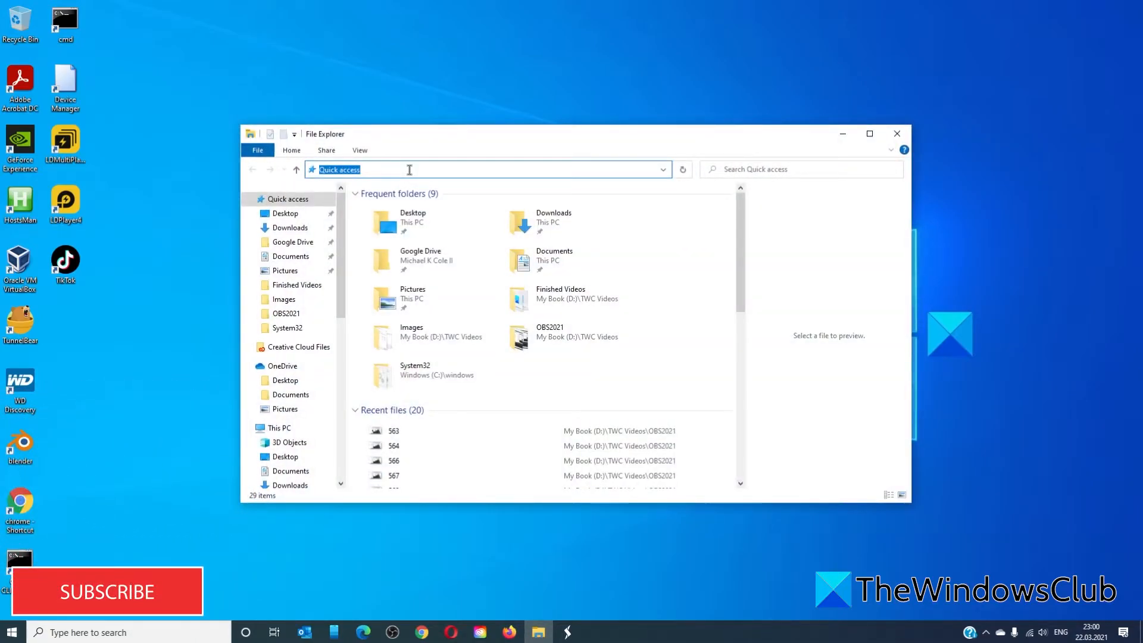
pyautogui.write('%')
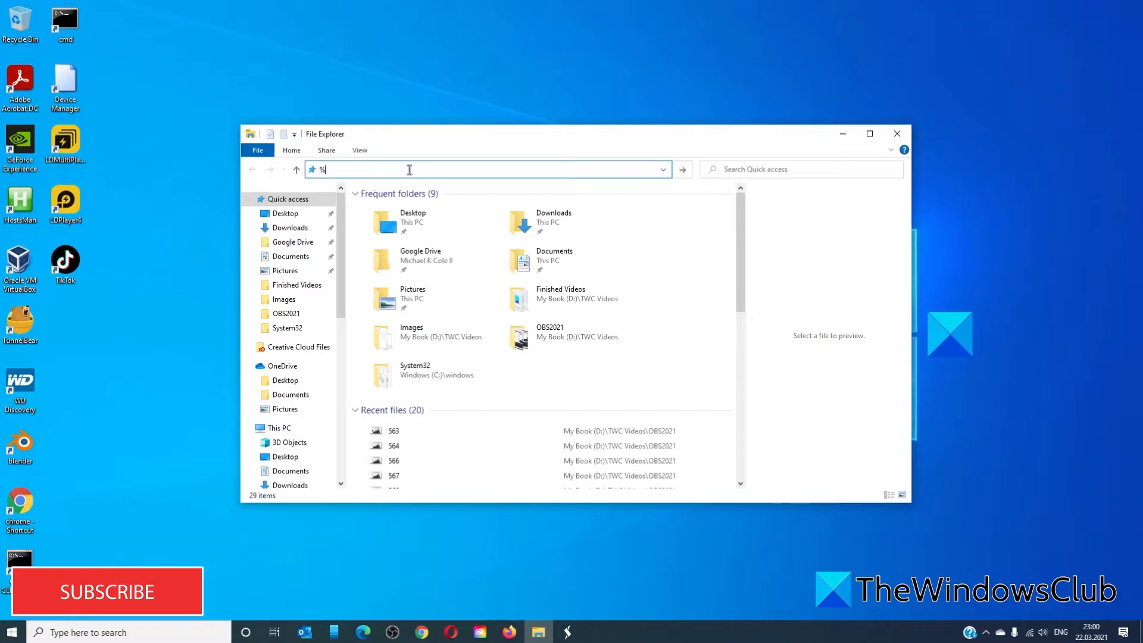
pyautogui.write('syste')
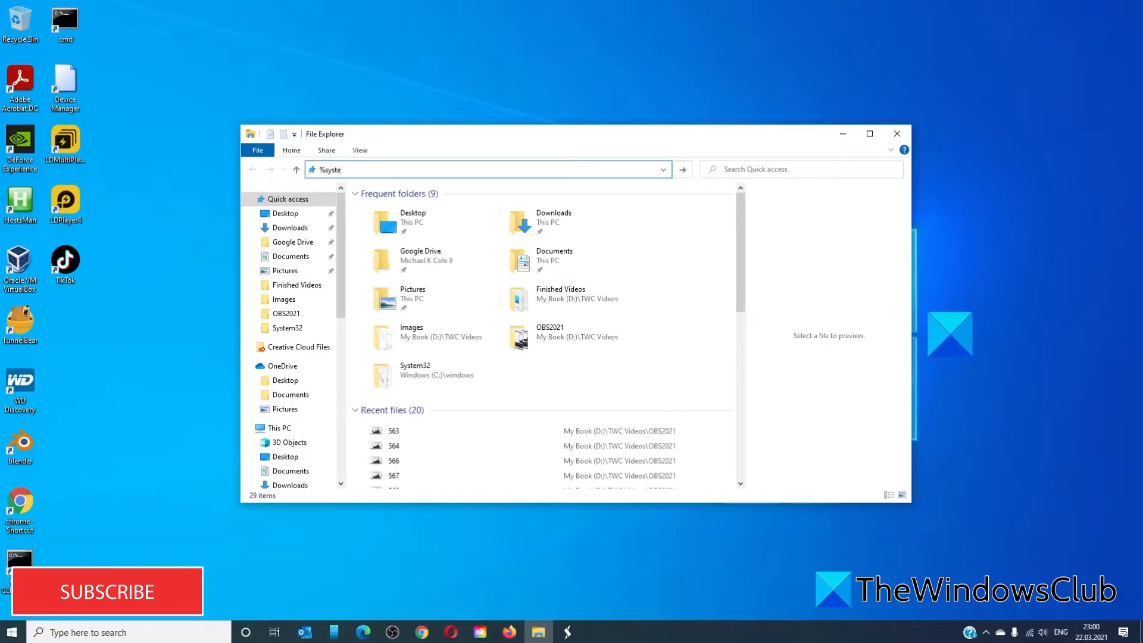
pyautogui.write(',r')
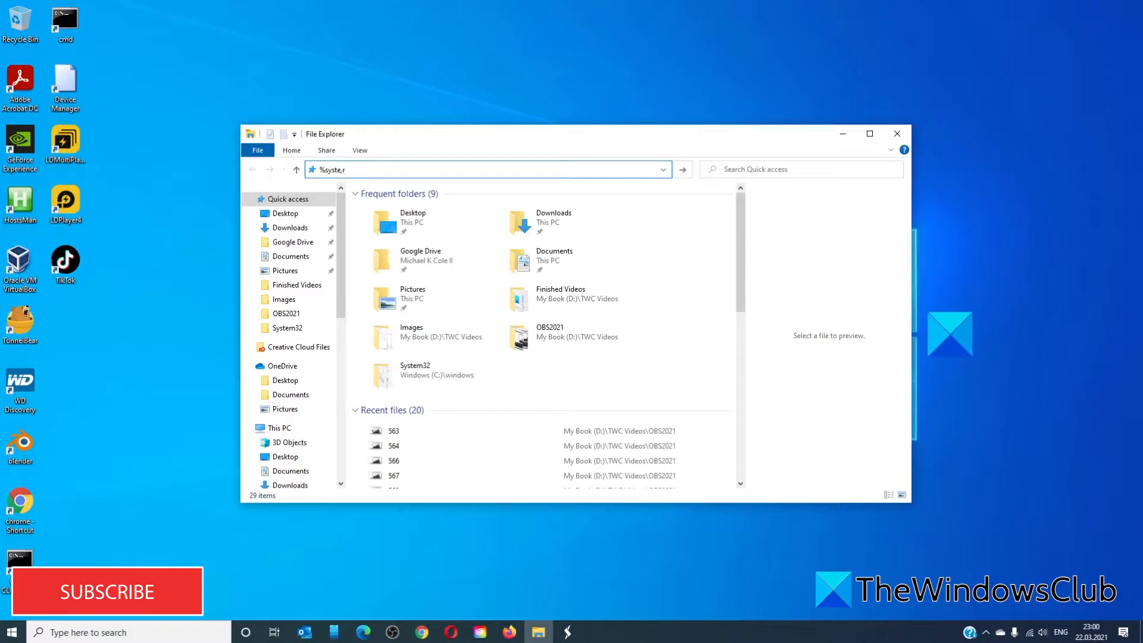
pyautogui.write('%systemroot%')
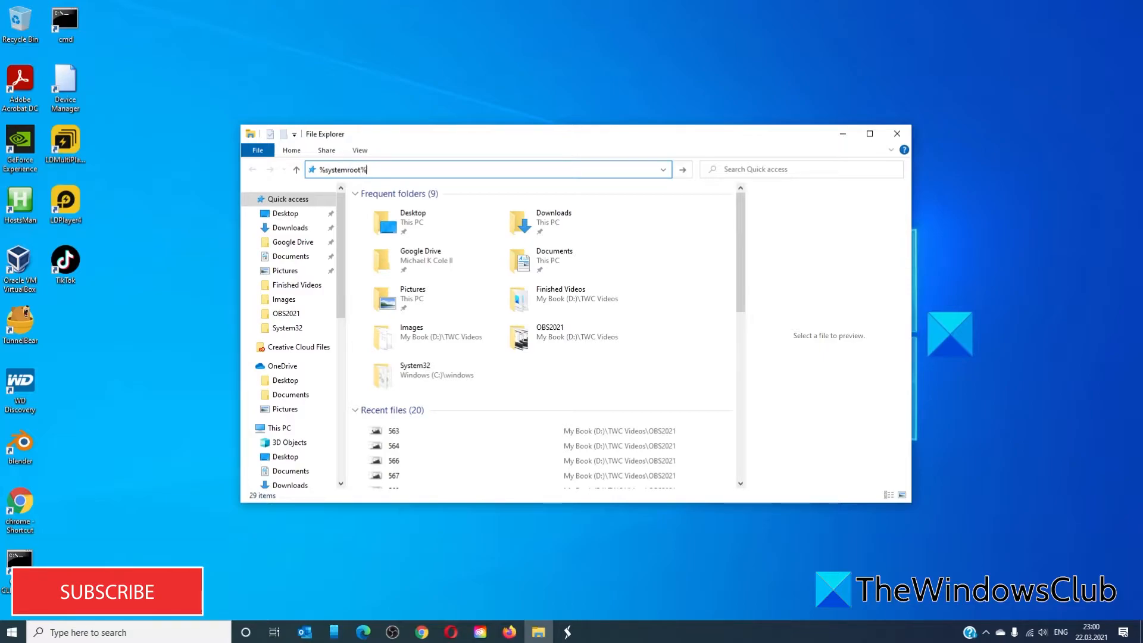
pyautogui.write('\\SYSTE')
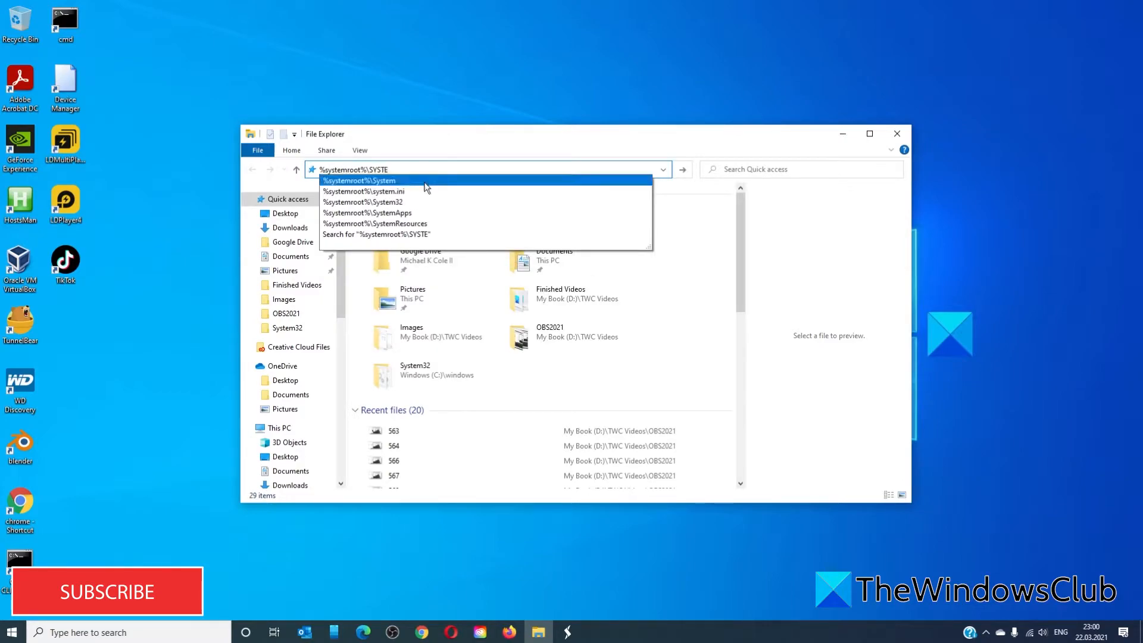
pyautogui.click(372, 201)
pyautogui.write('.c')
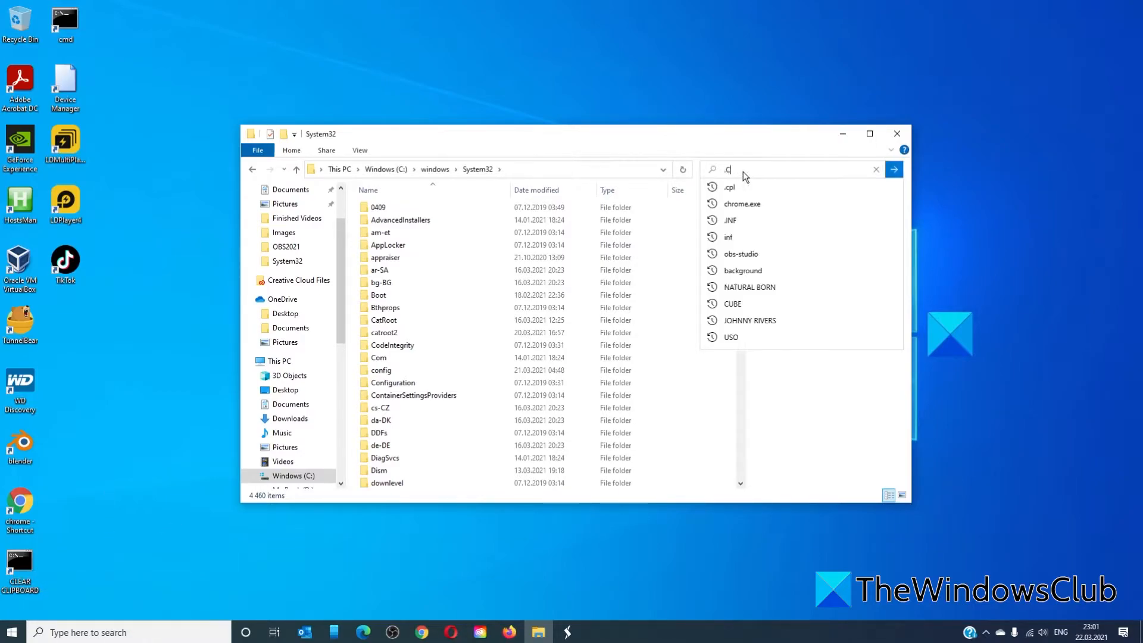
# Step: Search System32 for .cpl files and launch appwiz.cpl to show Programs and Features
pyautogui.click(724, 202)
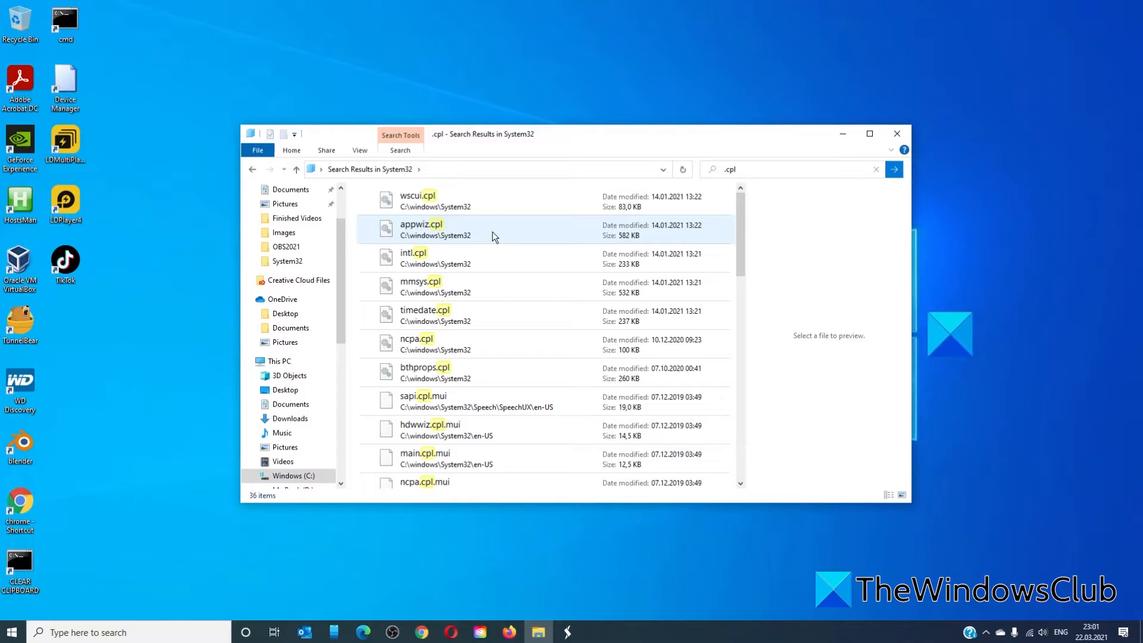
pyautogui.doubleClick(421, 223)
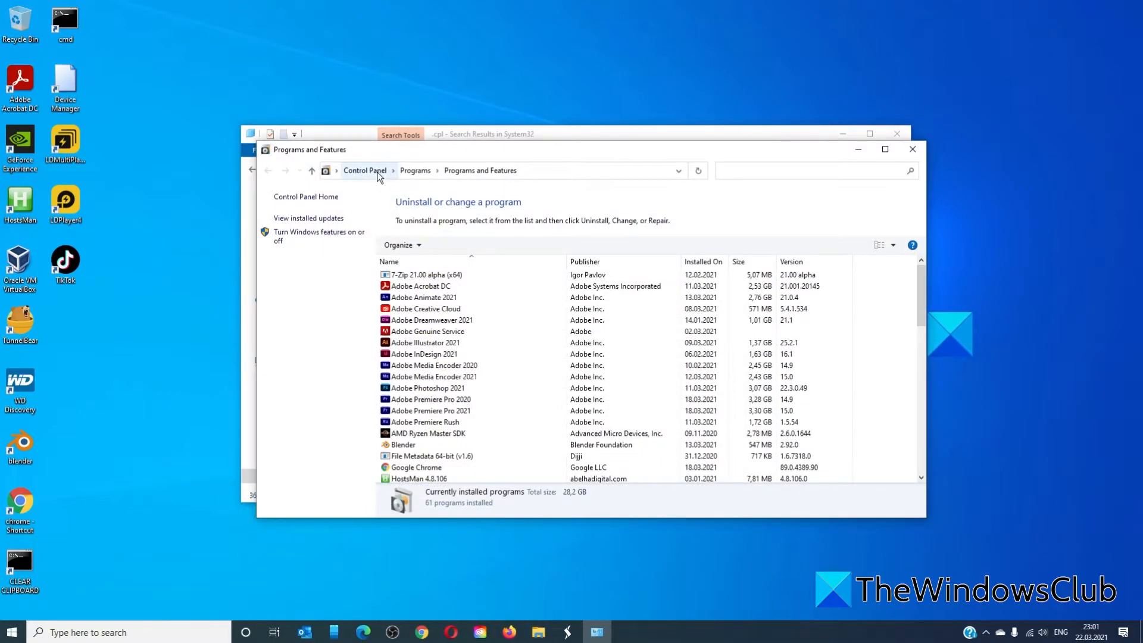
# Step: Go up to the Control Panel home page from the breadcrumb bar
pyautogui.click(364, 171)
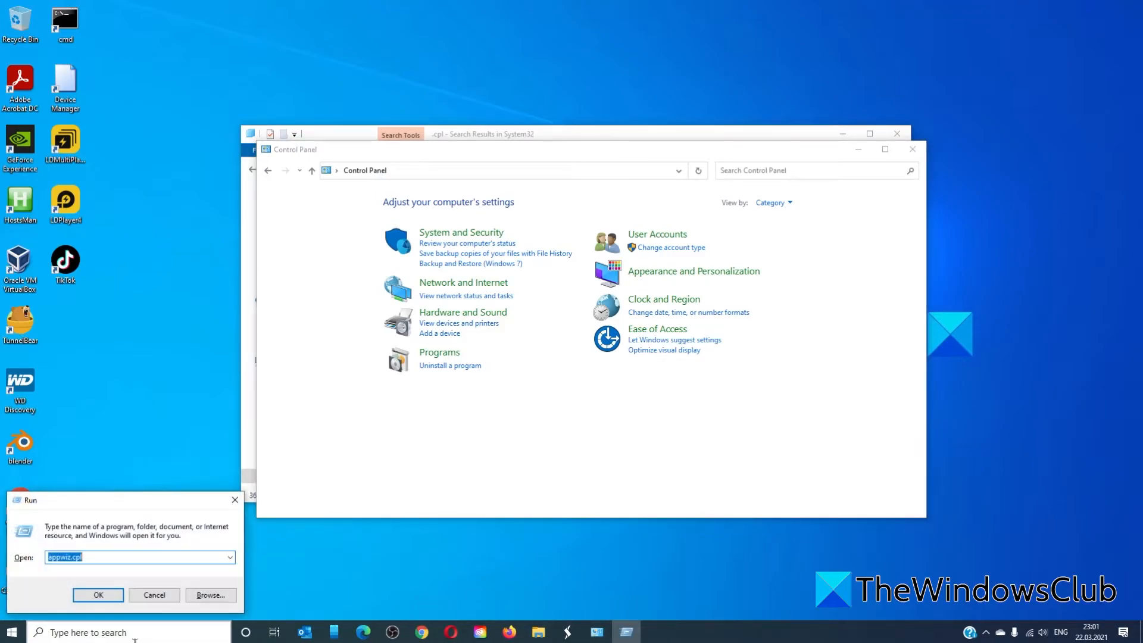
# Step: Run APPWIZ.CPL from the Run dialog, then close the Control Panel window
pyautogui.write('A')
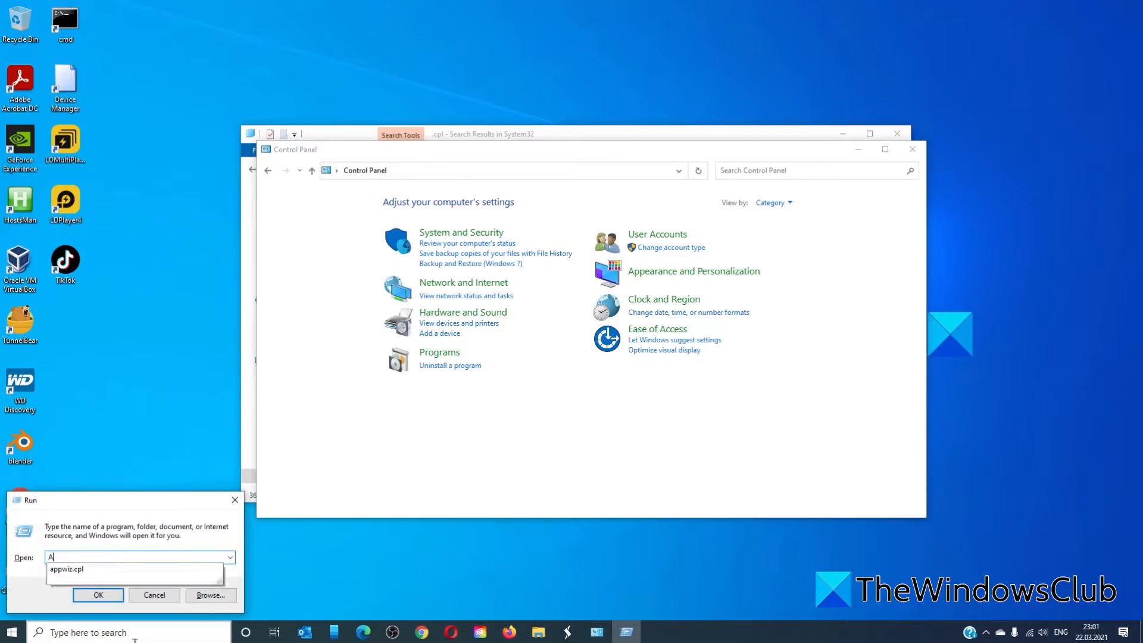
pyautogui.write('PPWIZ.CPL')
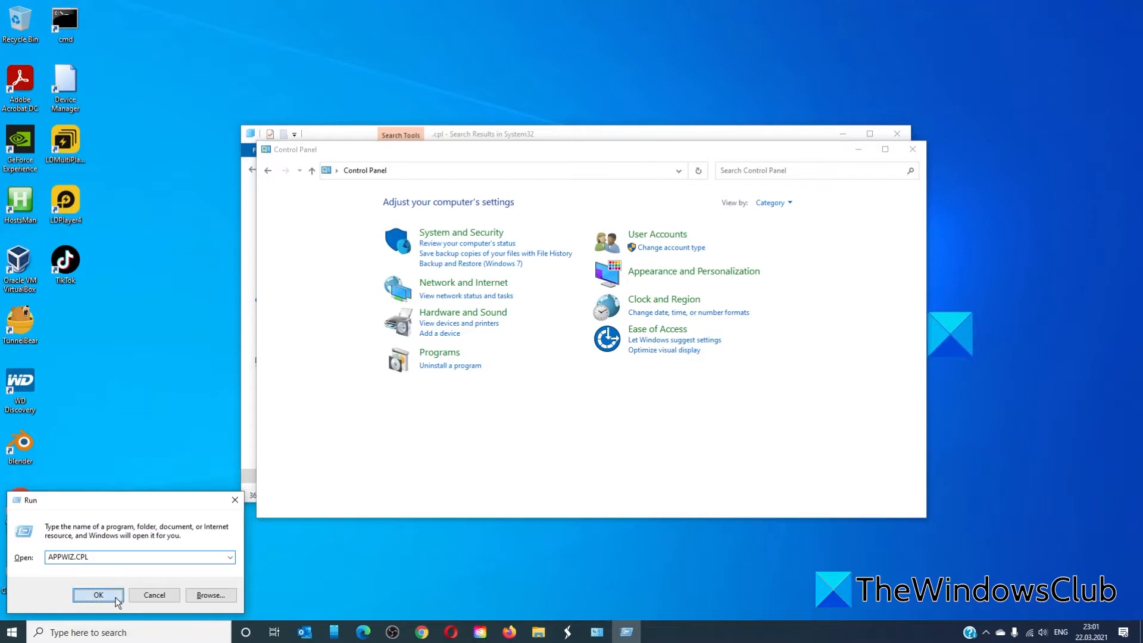
pyautogui.click(100, 595)
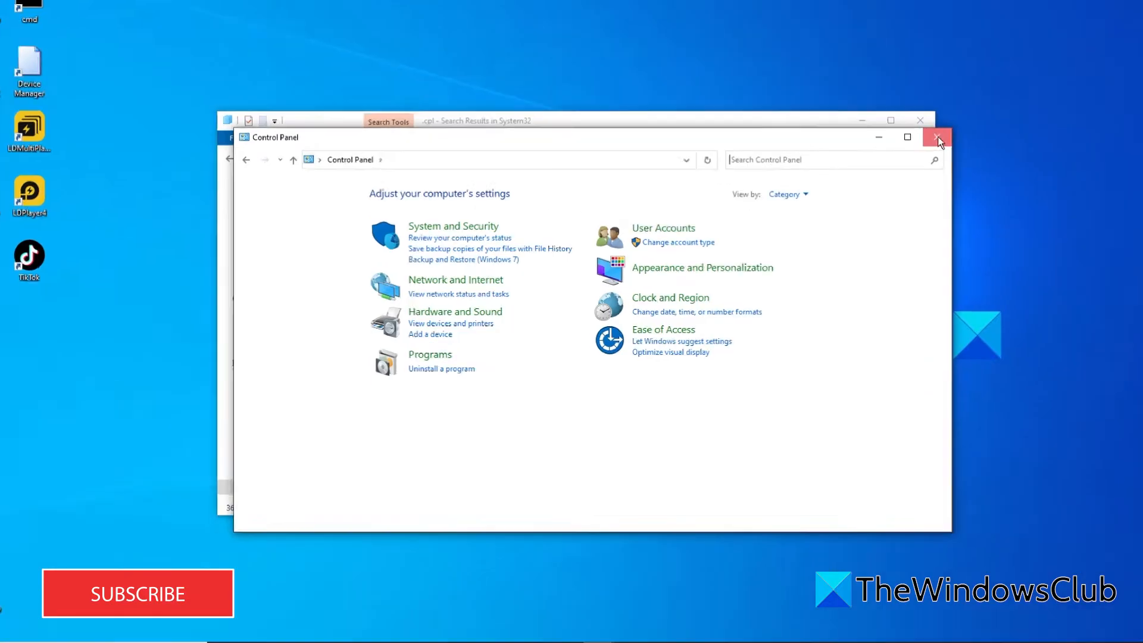
pyautogui.click(936, 138)
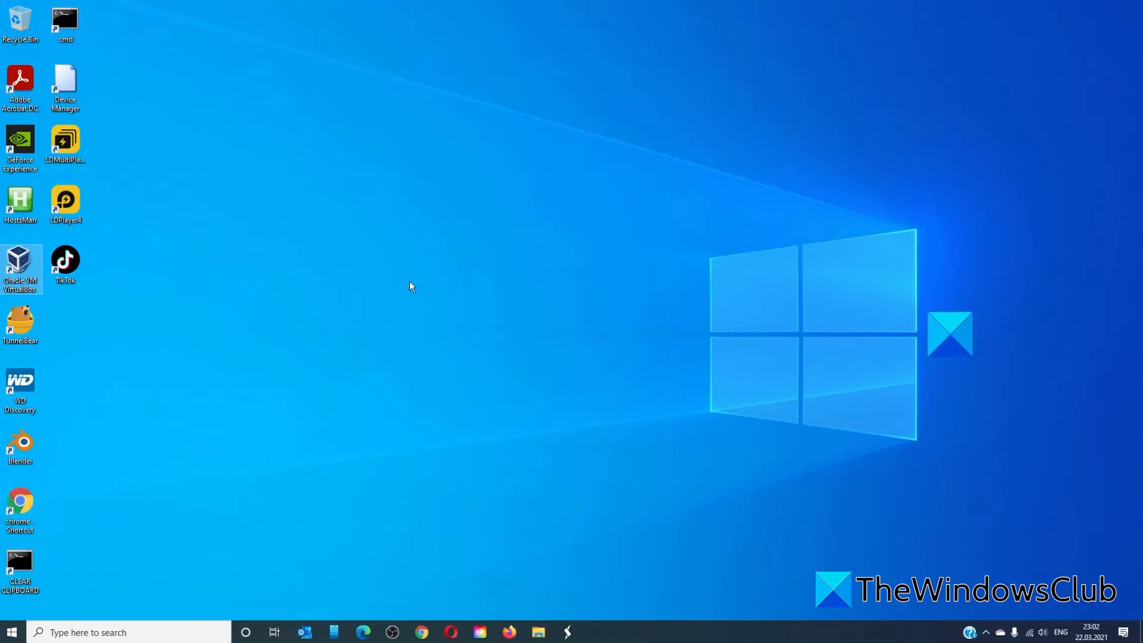
pyautogui.moveTo(236, 194)
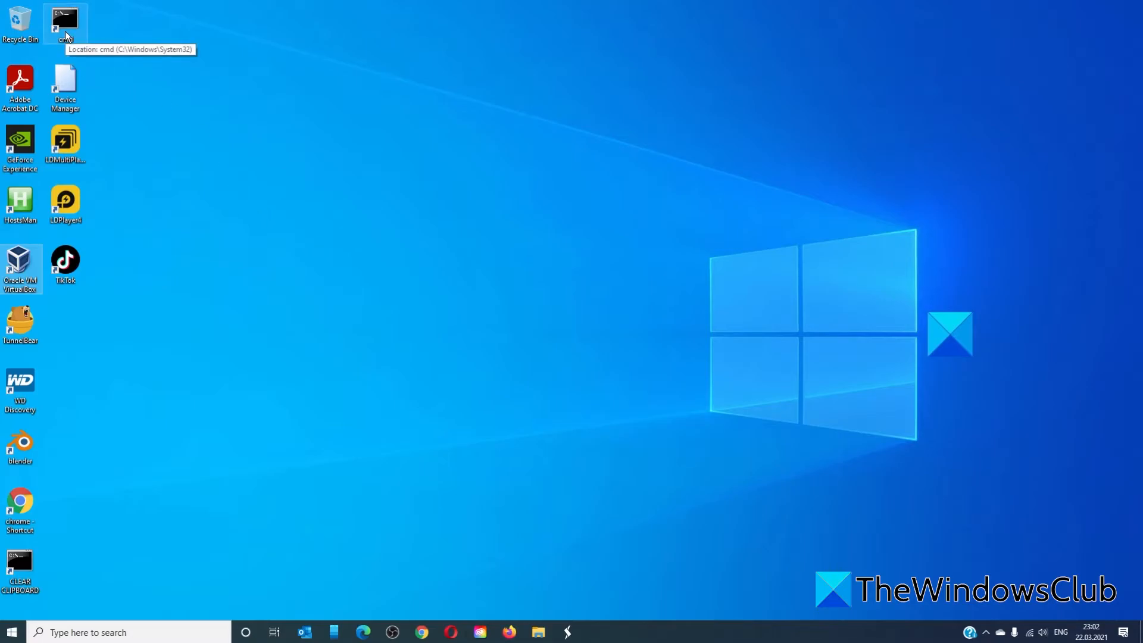
# Step: Run SFC /SCANNOW in an administrator Command Prompt, find no integrity violations, then EXIT
pyautogui.doubleClick(64, 18)
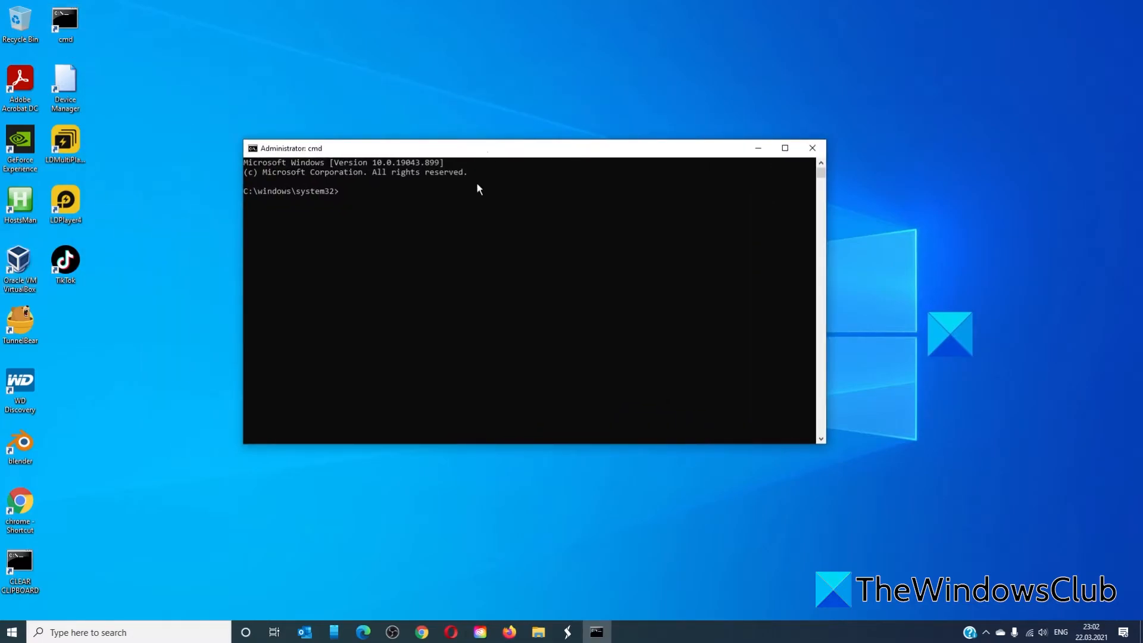
pyautogui.write('SFC /S')
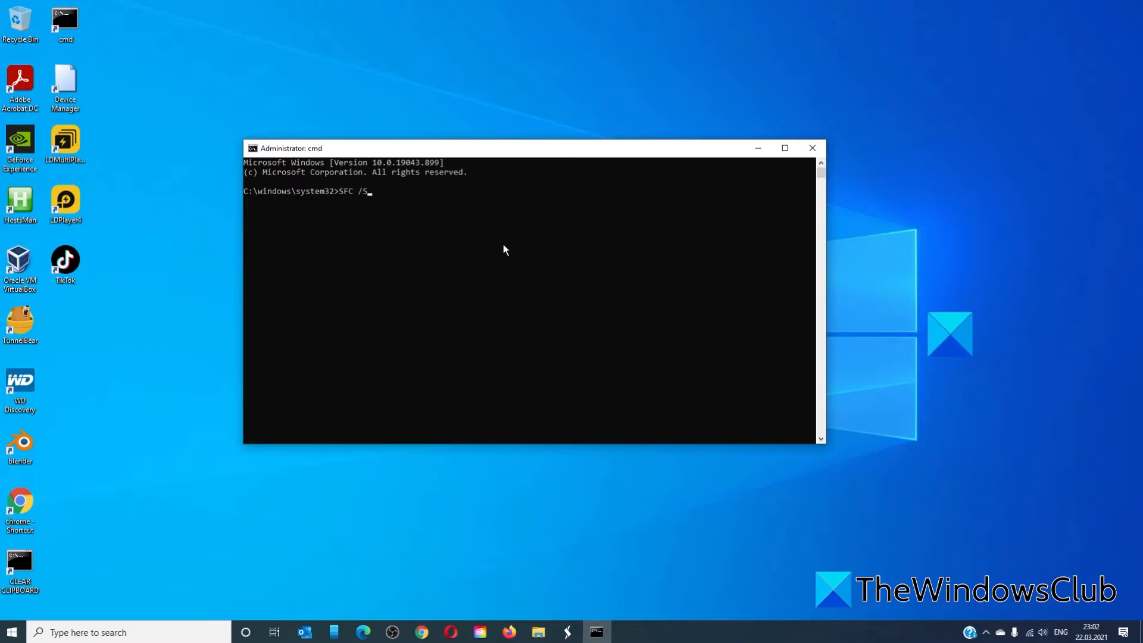
pyautogui.write('CANN')
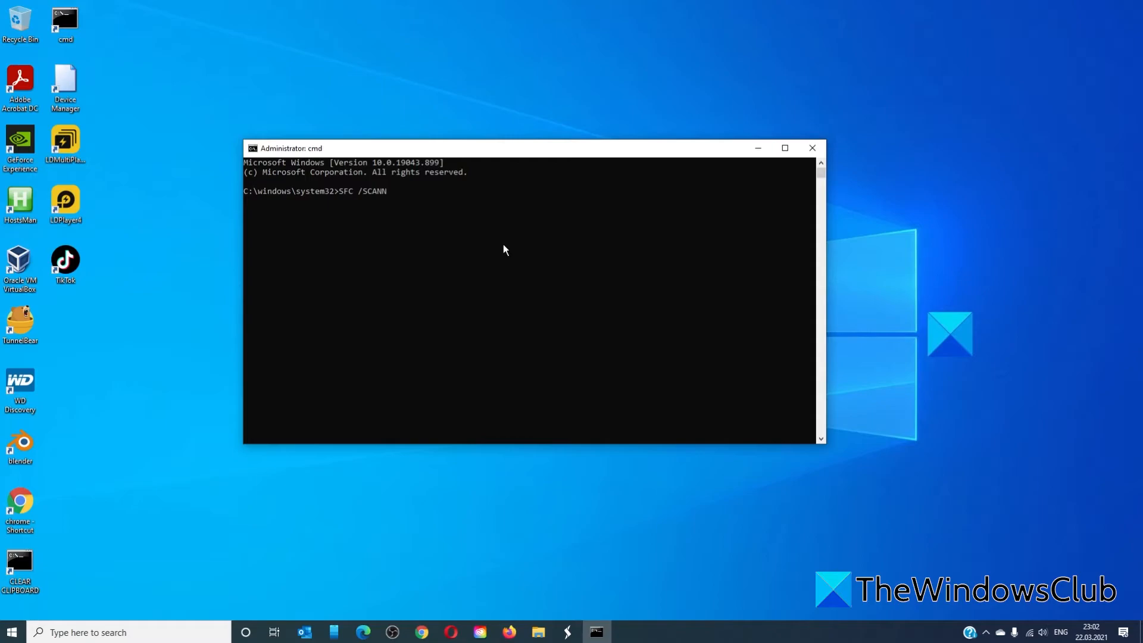
pyautogui.write('OW')
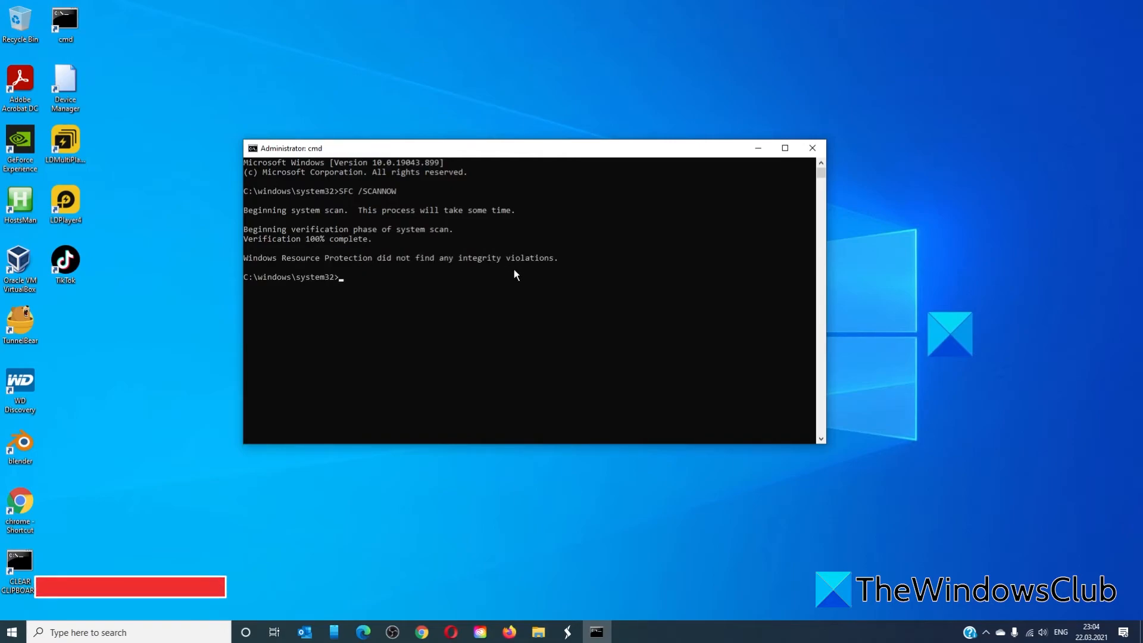
pyautogui.write('EX')
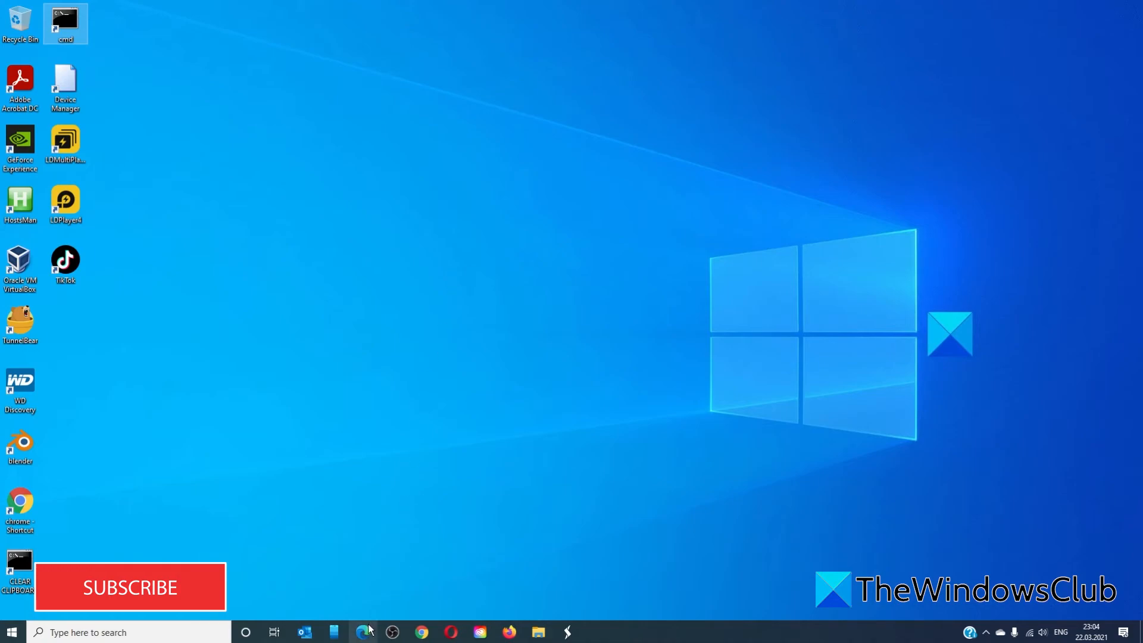
# Step: Open the Control Panel troubleshooting article in the browser
pyautogui.click(363, 632)
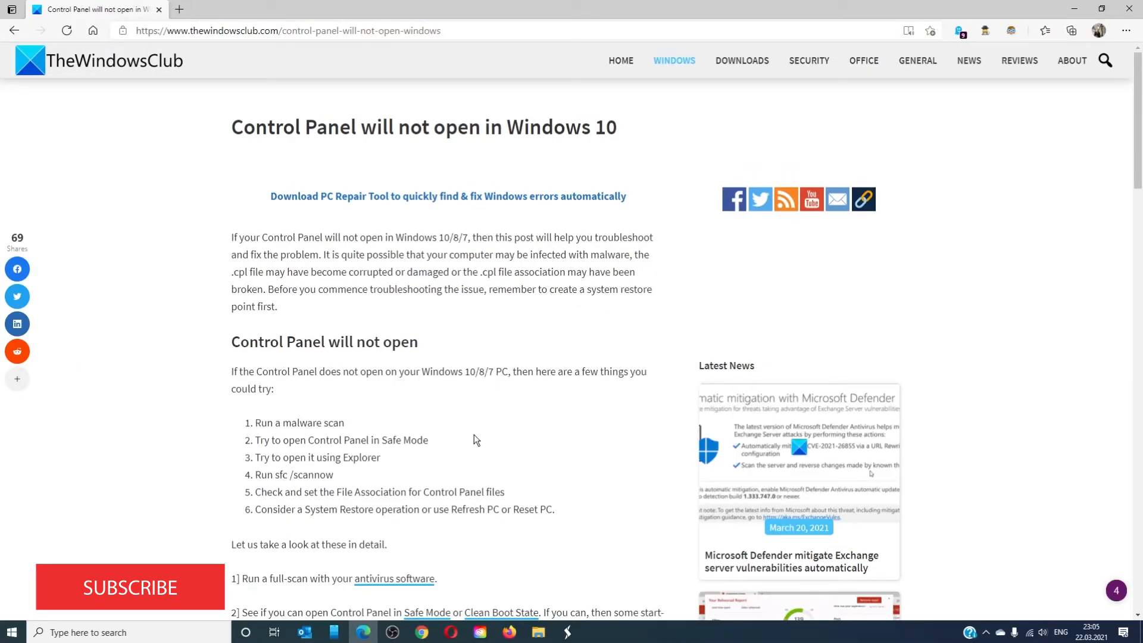